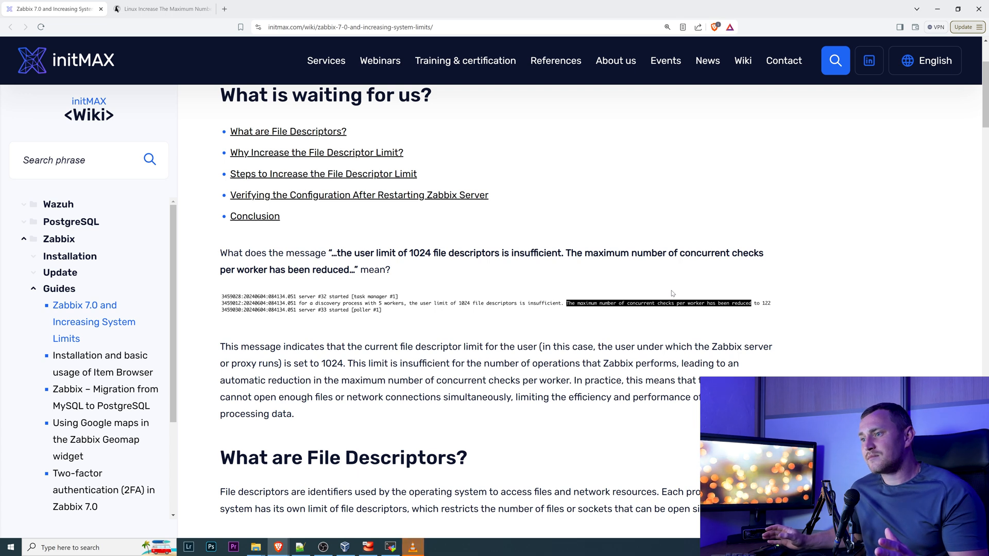
mouse_move(566, 263)
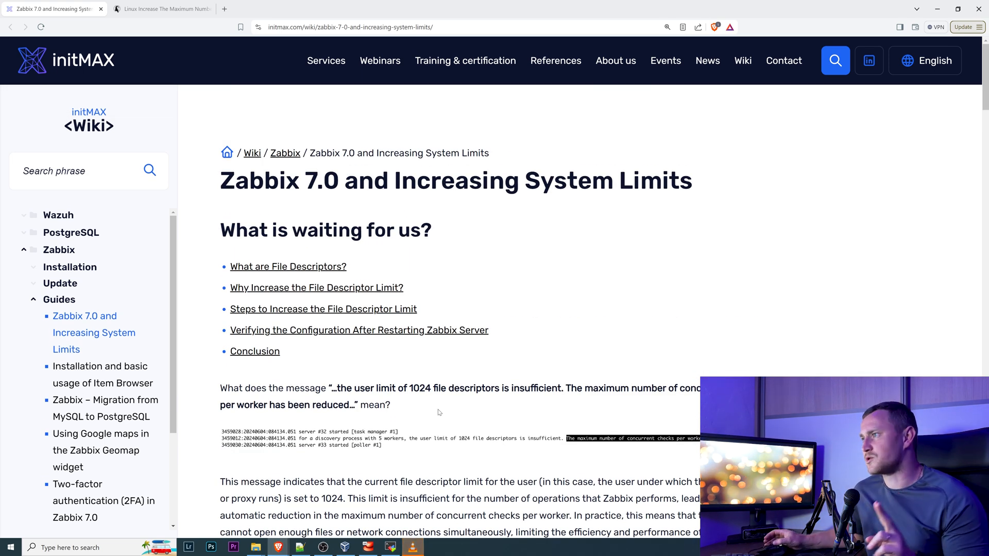
mouse_move(499, 320)
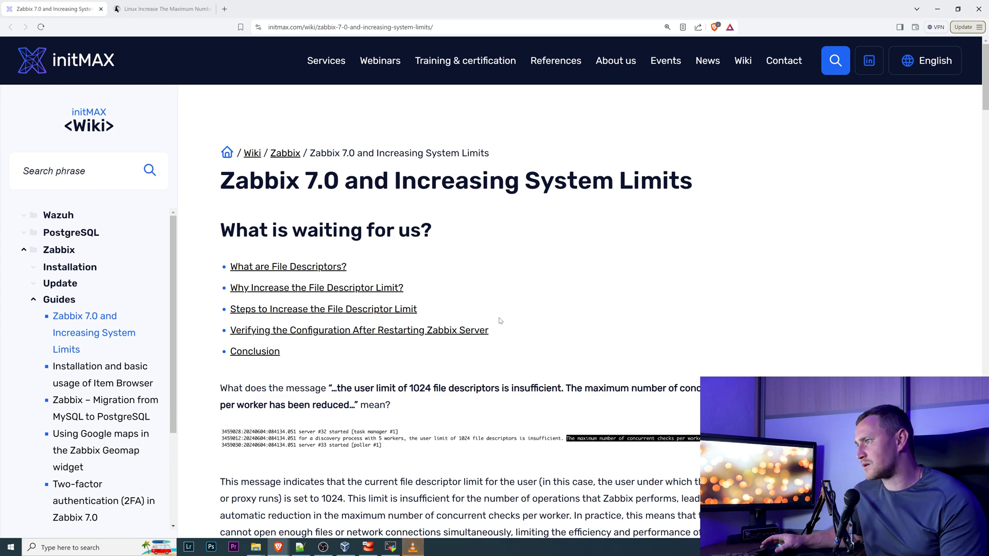
- Scroll through the Zabbix 7.0 file descriptor limits guide down to the Creating Override Configuration section
scroll("down", 3)
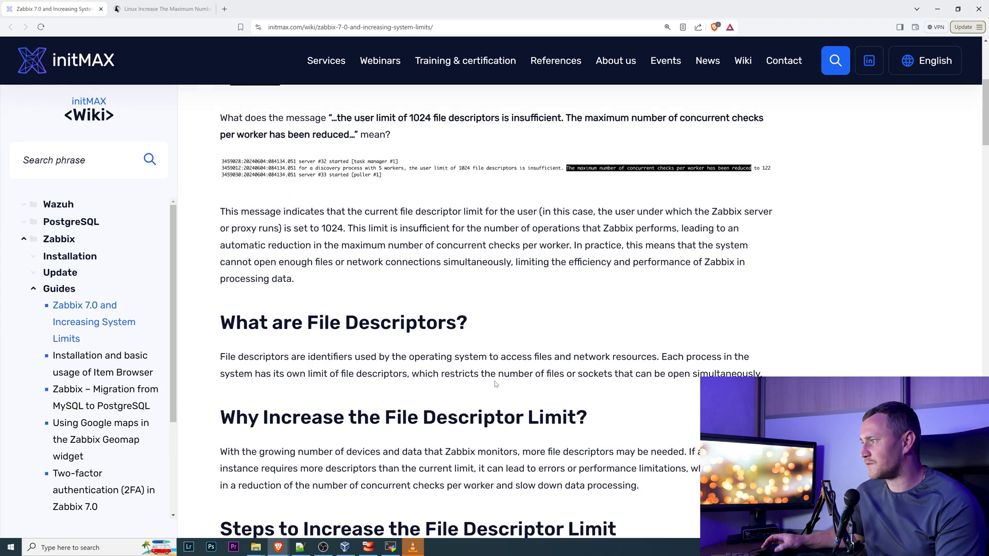
scroll("up", 3)
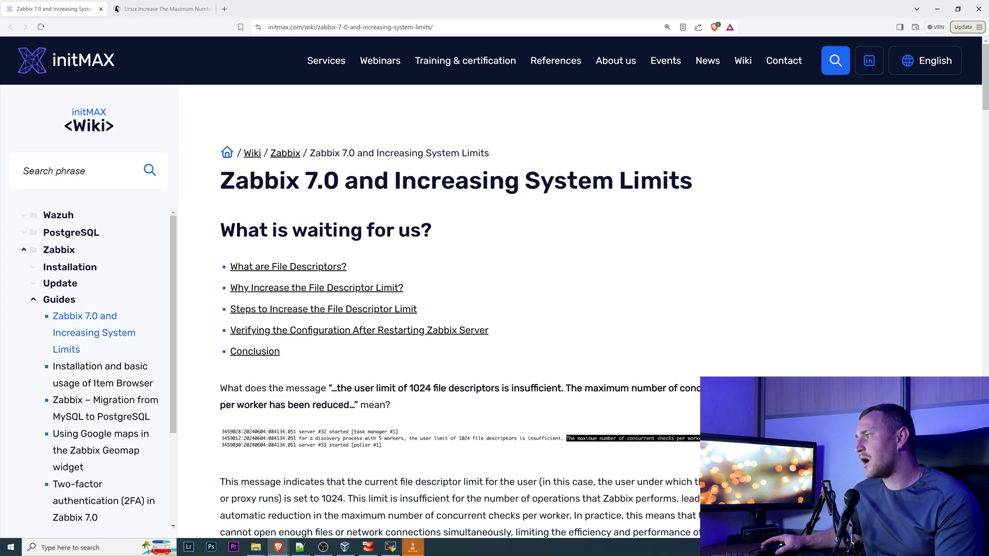
scroll("down", 3)
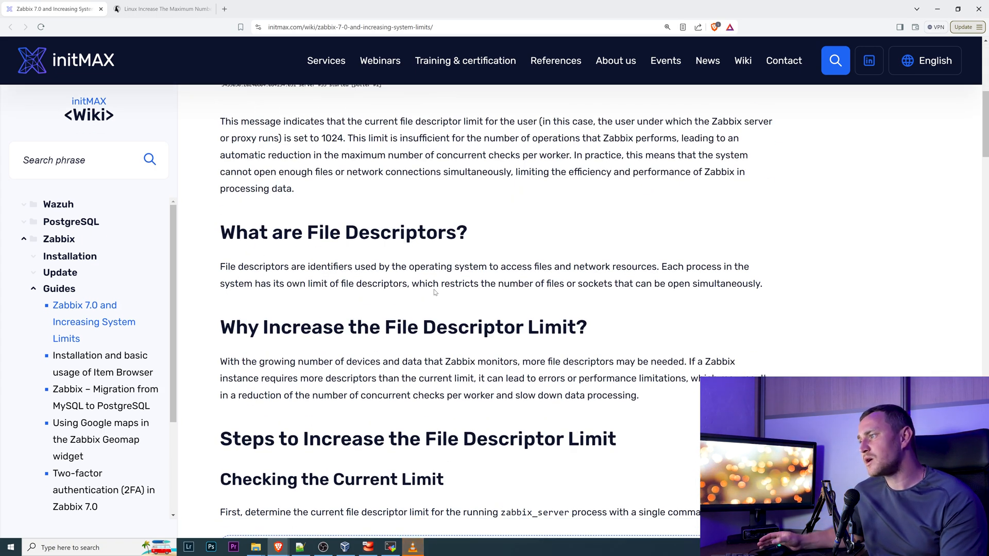
scroll("down", 3)
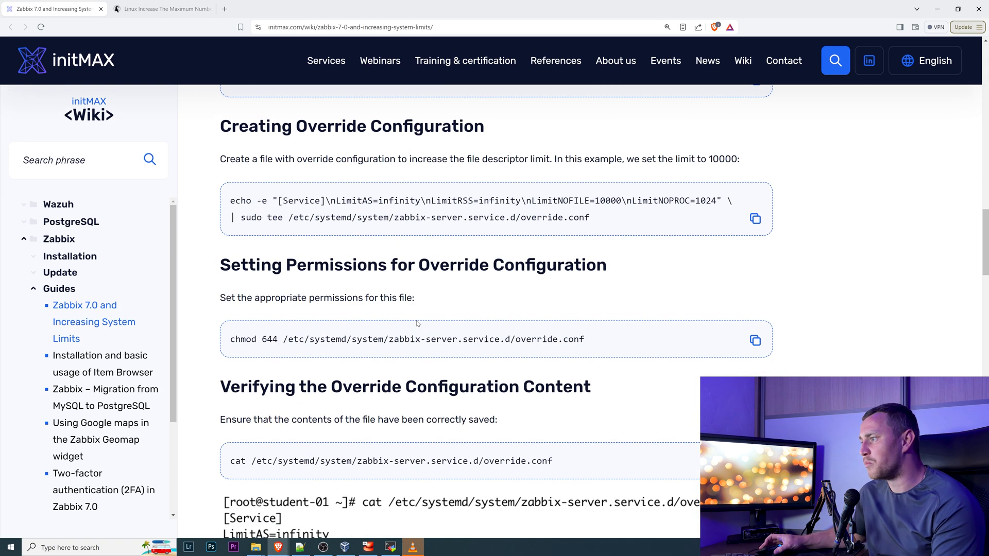
scroll("down", 3)
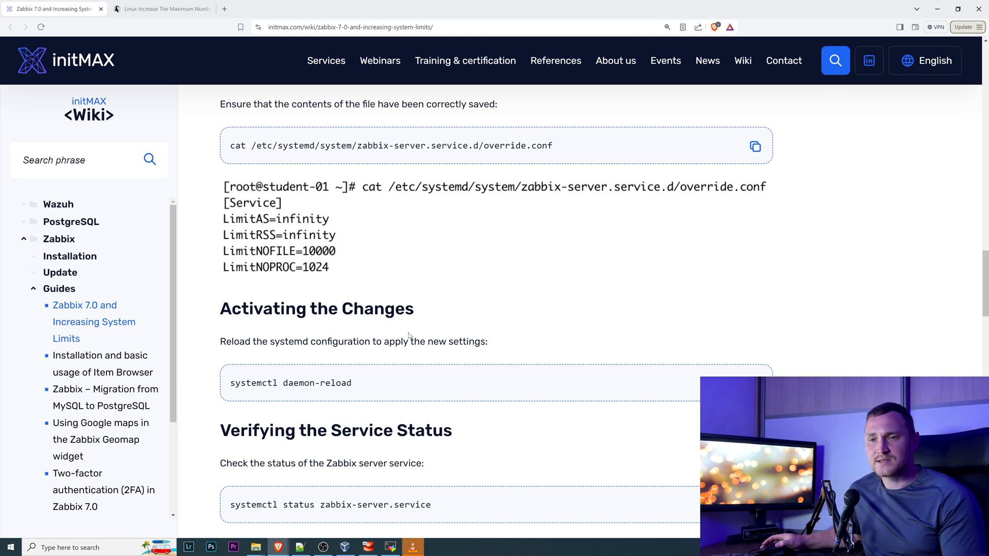
mouse_move(356, 232)
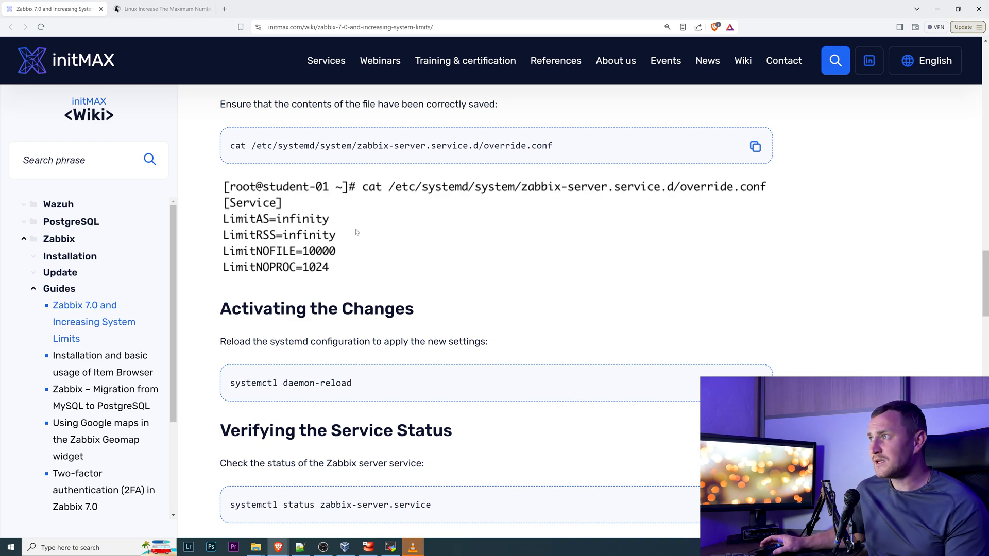
scroll("down", 3)
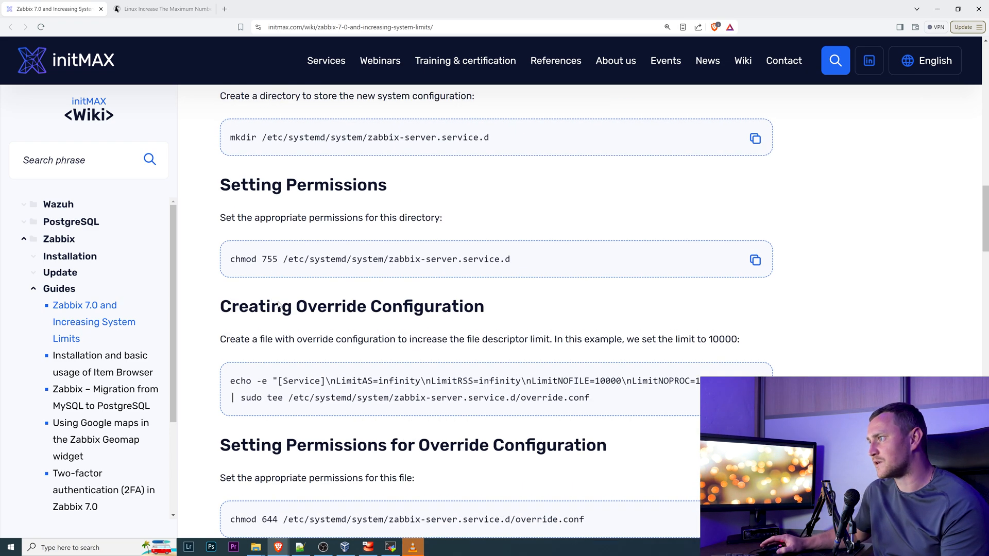
scroll("up", 3)
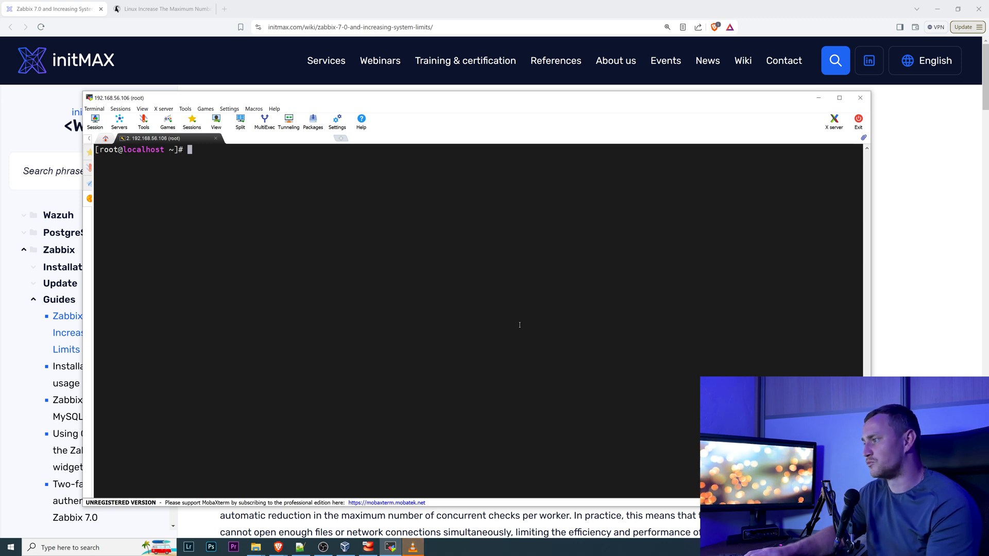
- Query sysctl fs.file-max in the root shell, which reports 1024
type("sysctl fs.file-max")
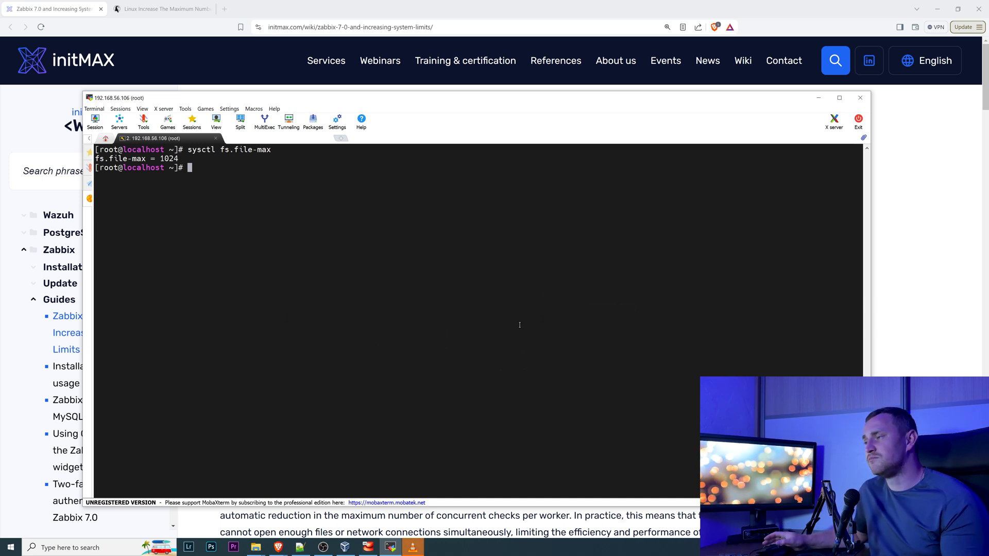
mouse_move(497, 337)
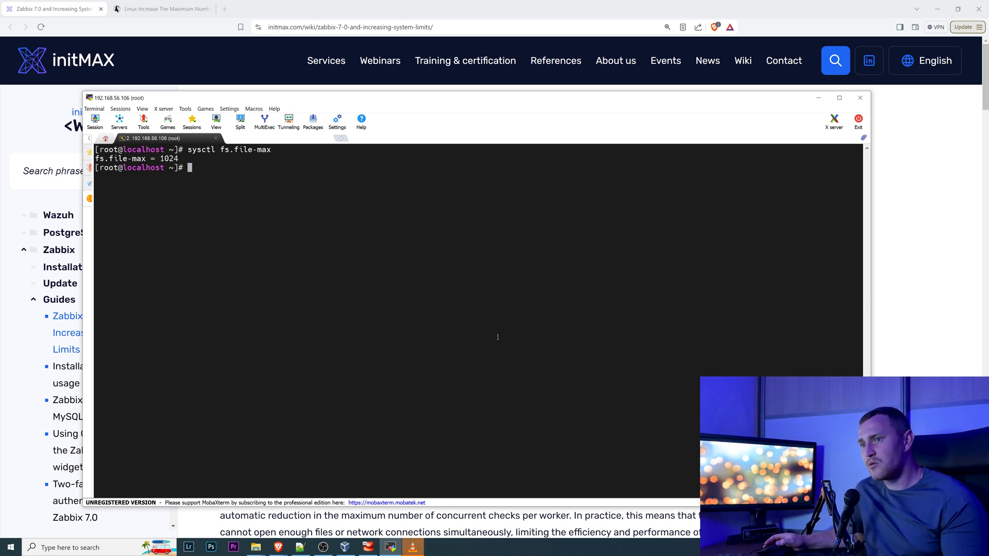
mouse_move(435, 319)
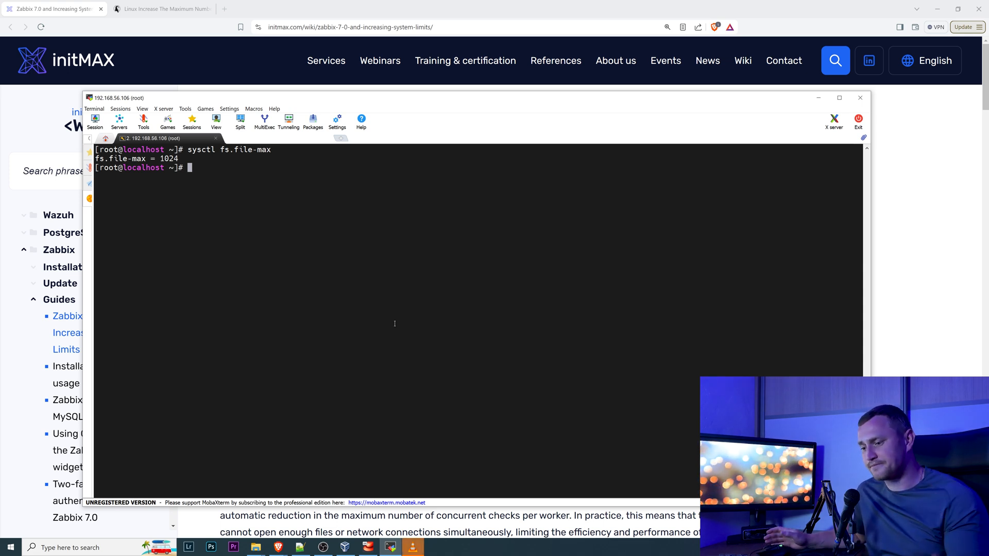
mouse_move(414, 270)
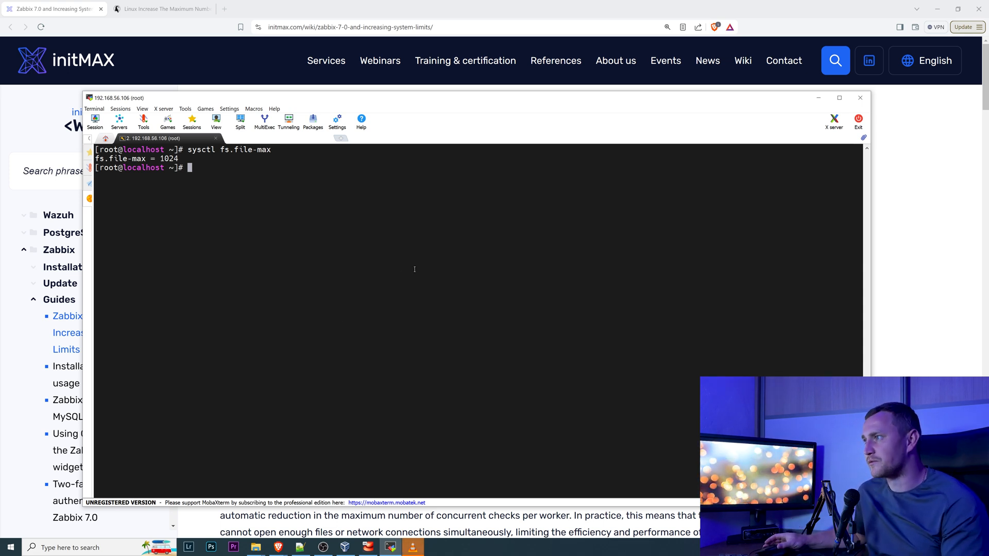
mouse_move(374, 285)
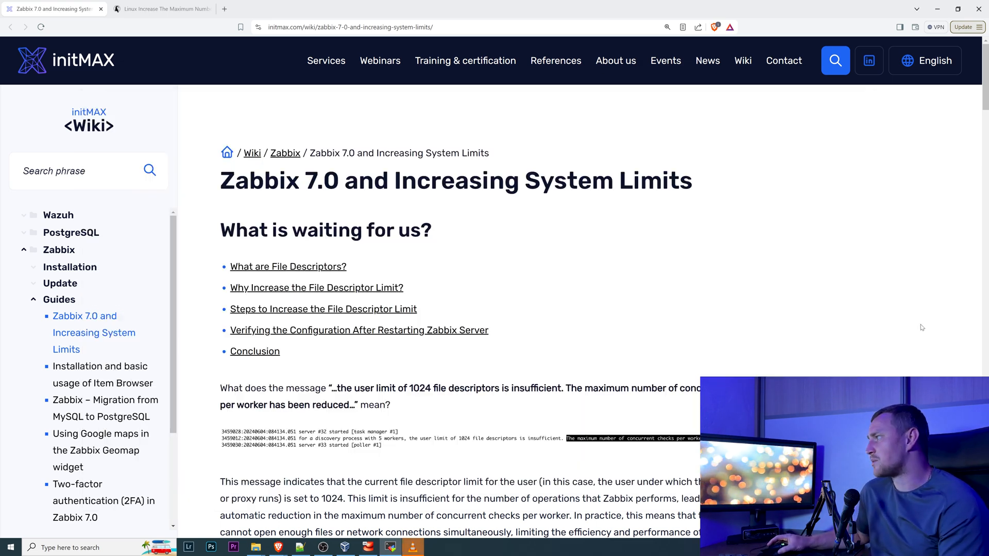
- Scroll past the file descriptor explanations to the Steps to Increase the File Descriptor Limit heading
scroll("down", 3)
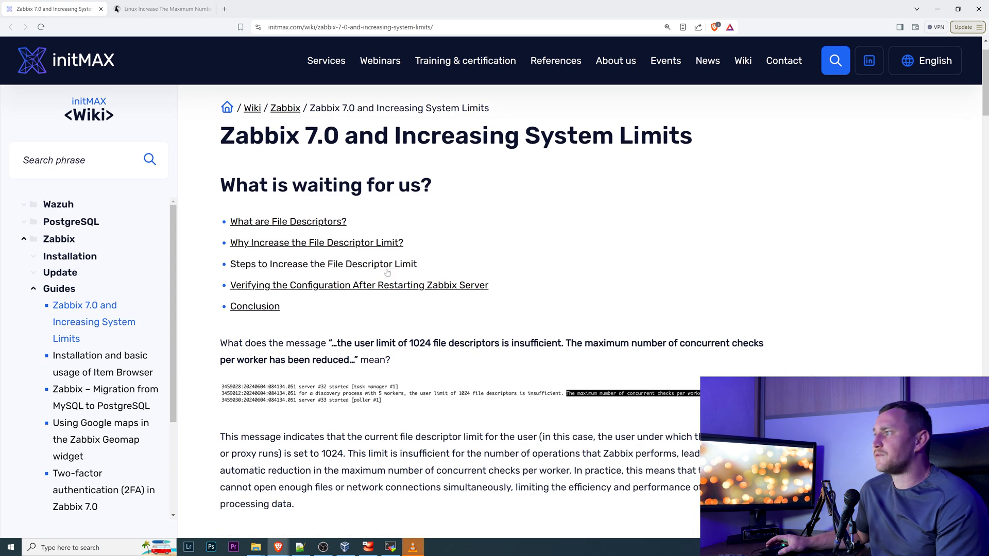
scroll("down", 3)
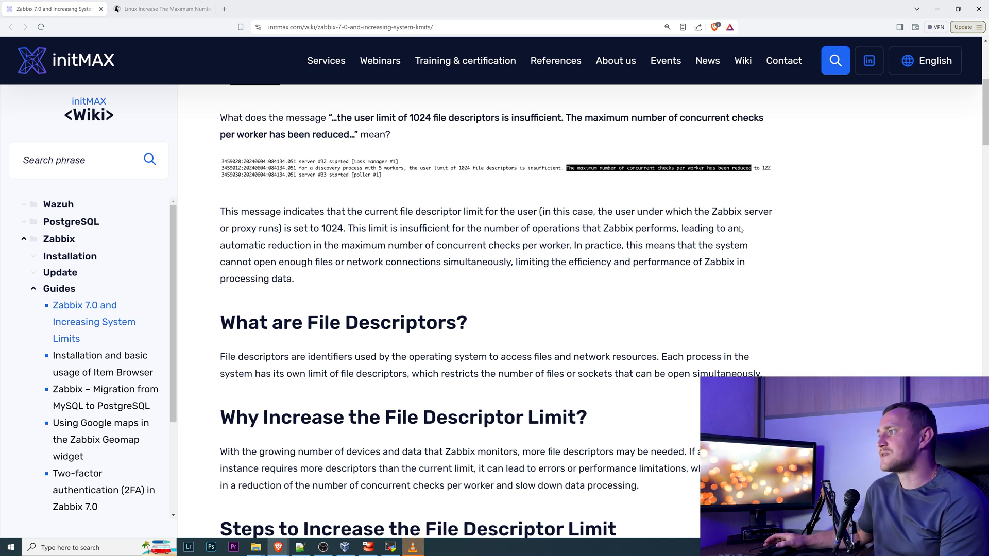
mouse_move(745, 301)
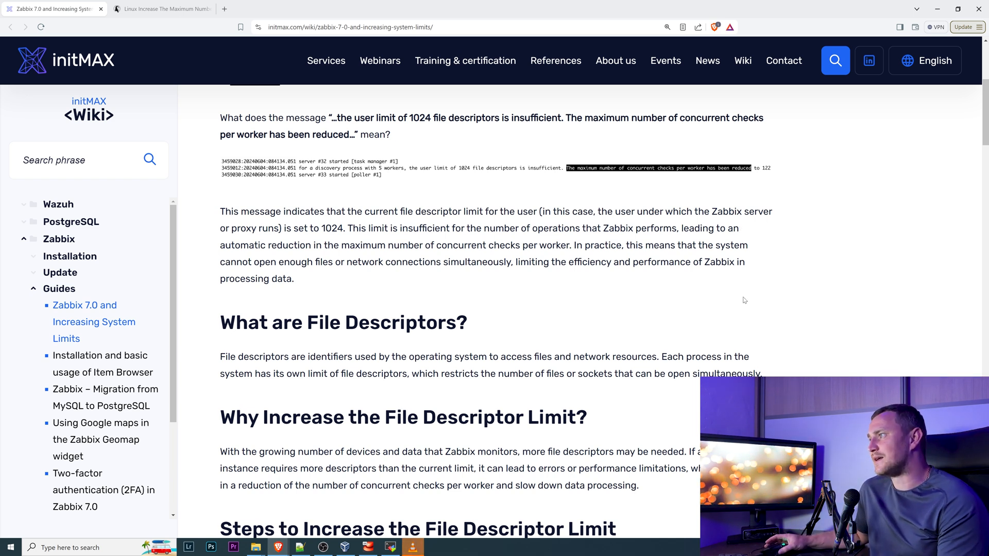
mouse_move(688, 293)
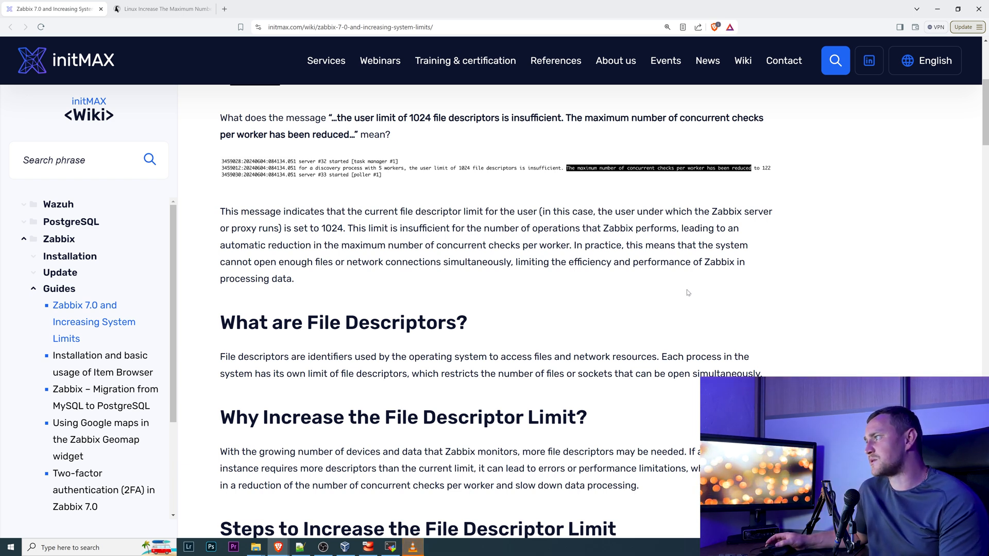
mouse_move(681, 292)
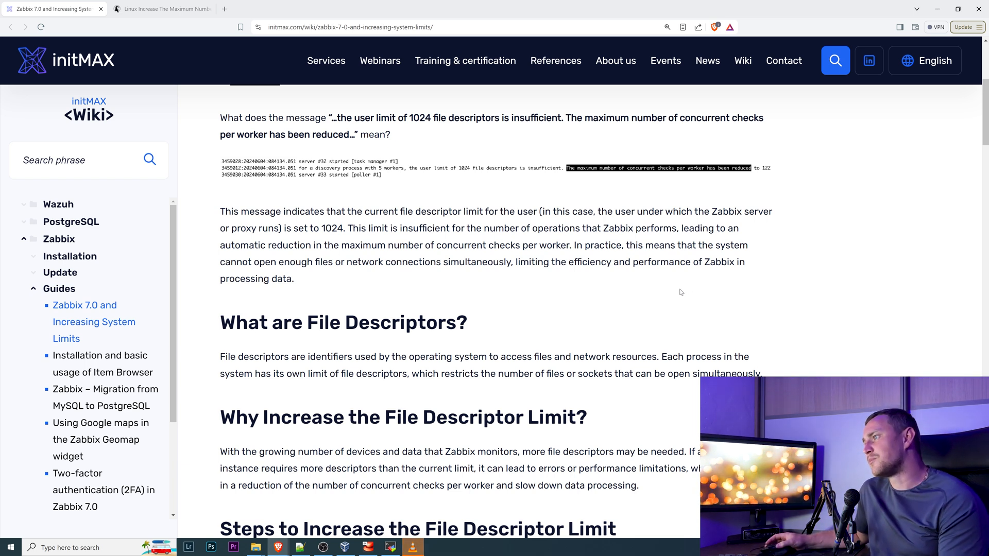
mouse_move(671, 290)
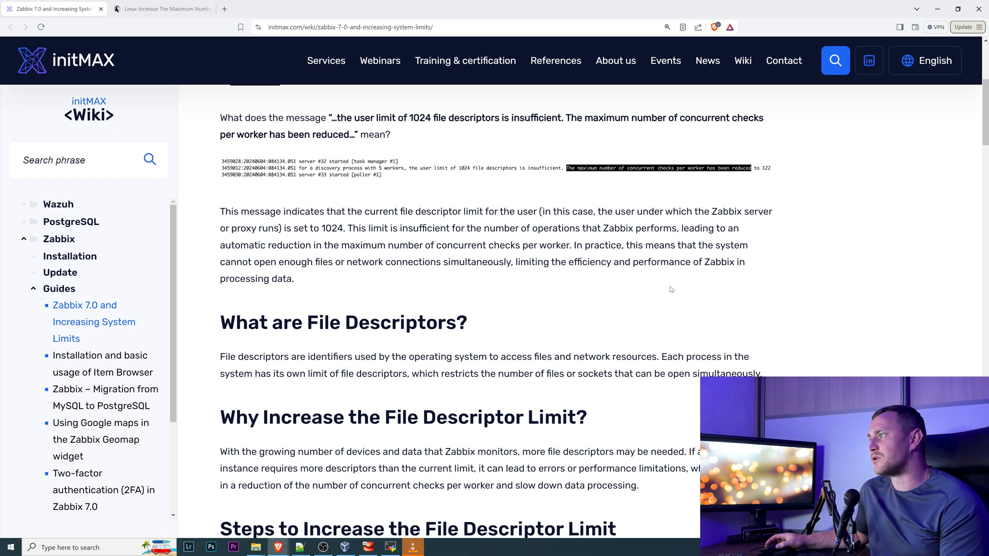
mouse_move(661, 282)
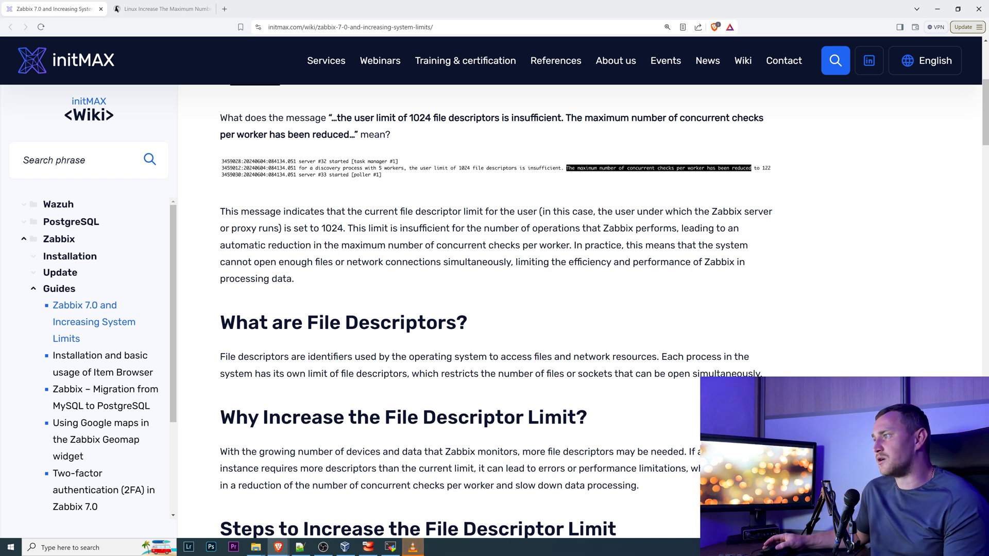
mouse_move(440, 311)
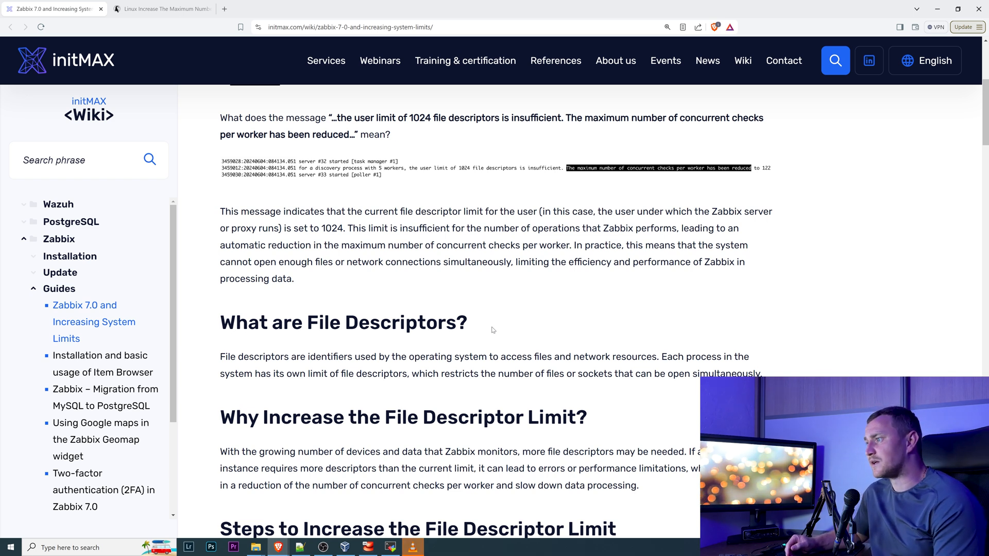
mouse_move(444, 339)
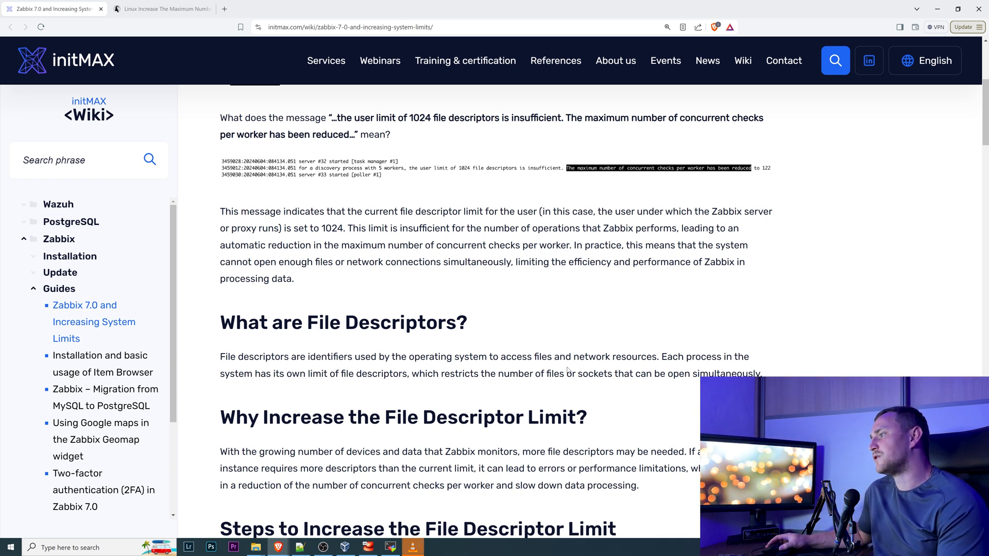
mouse_move(538, 436)
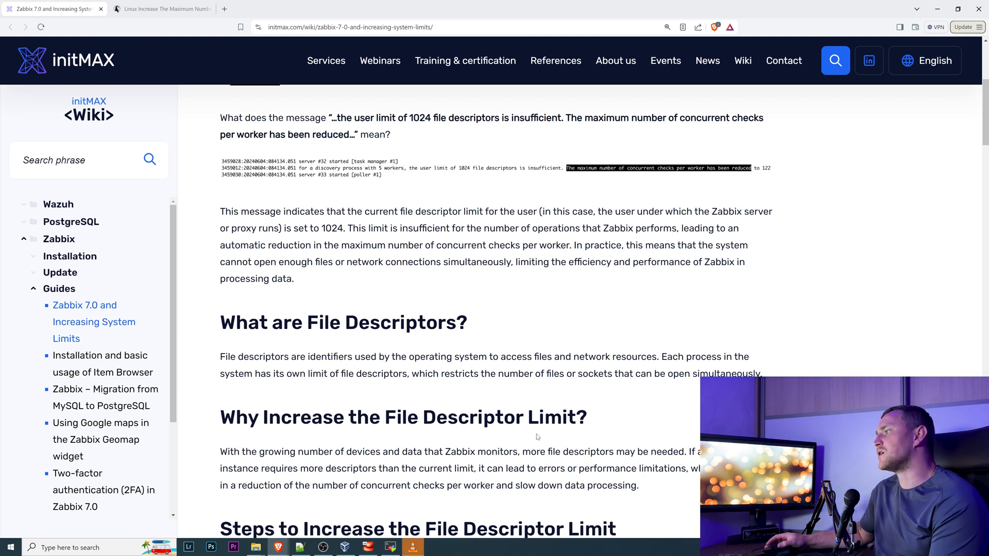
mouse_move(668, 389)
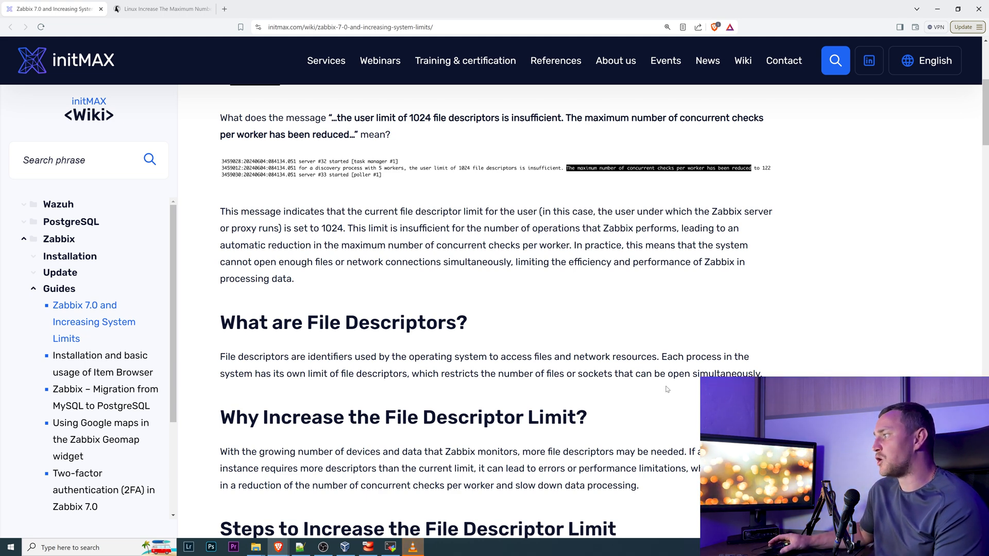
scroll("down", 3)
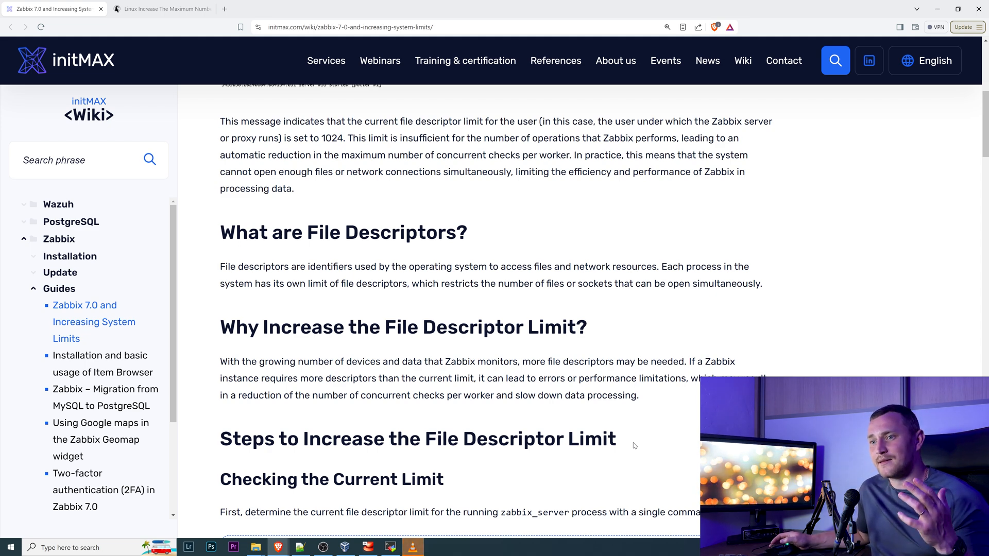
scroll("down", 3)
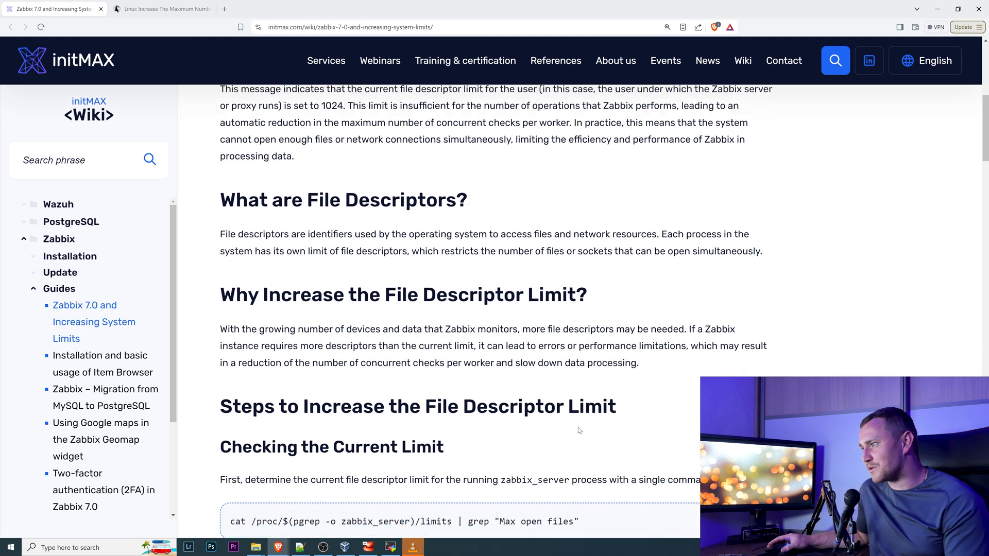
scroll("down", 3)
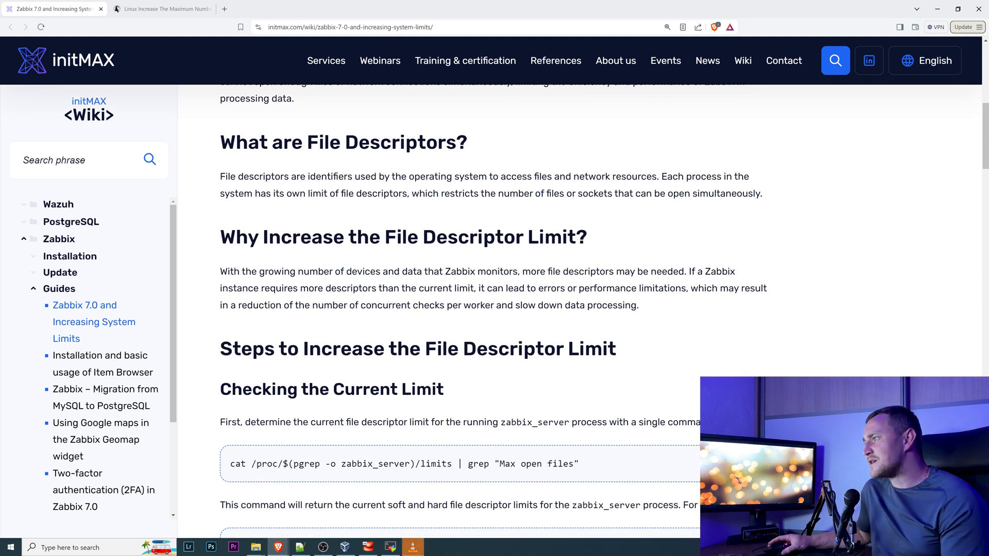
scroll("down", 3)
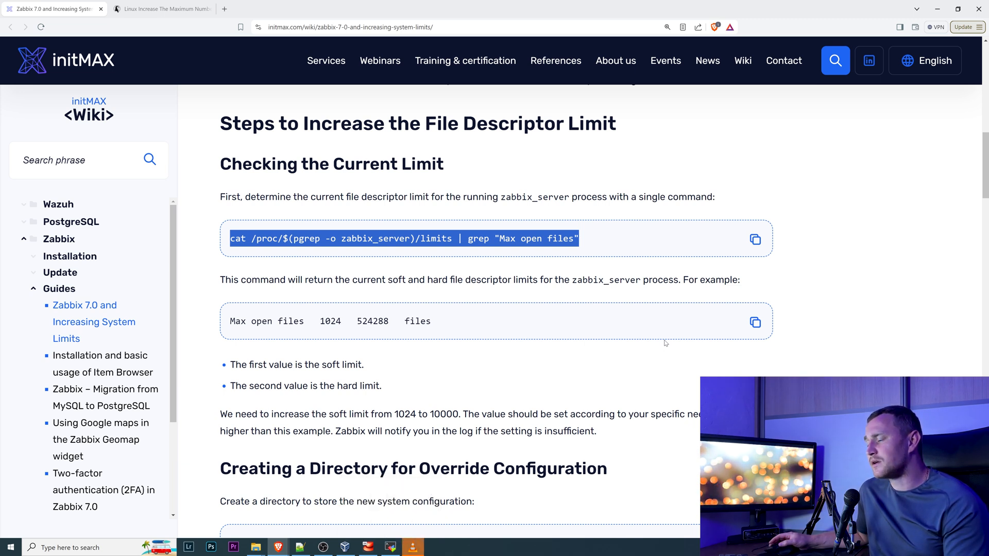
mouse_move(327, 486)
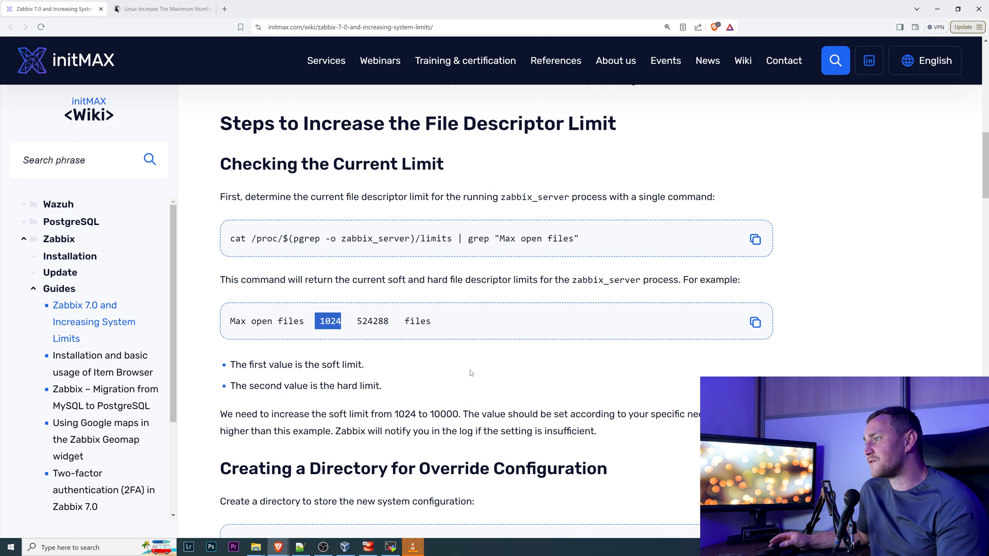
scroll("down", 3)
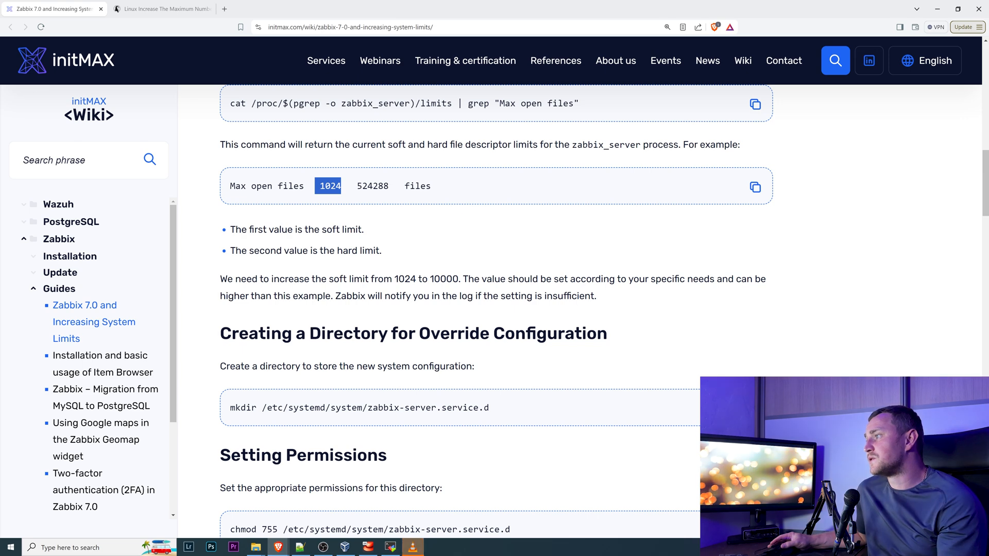
scroll("down", 3)
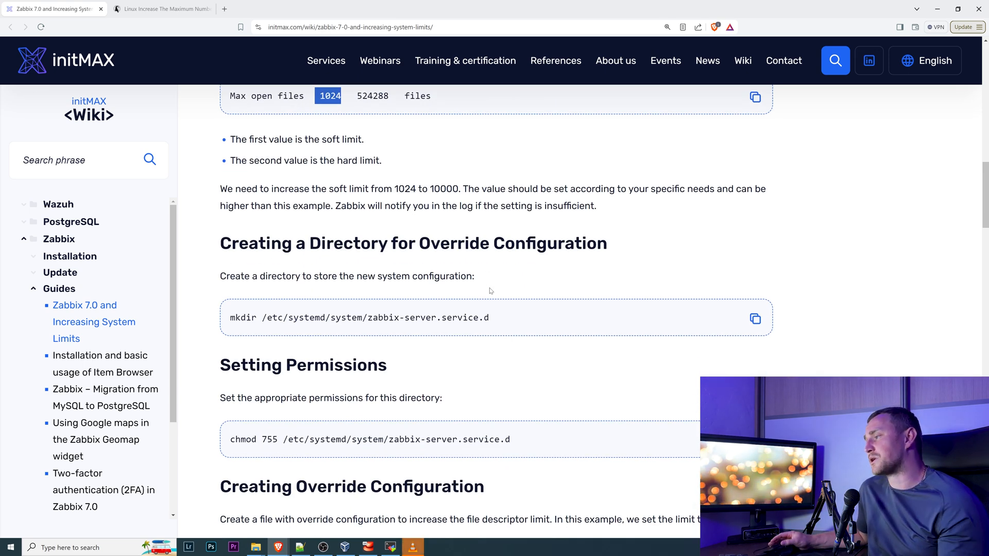
mouse_move(466, 313)
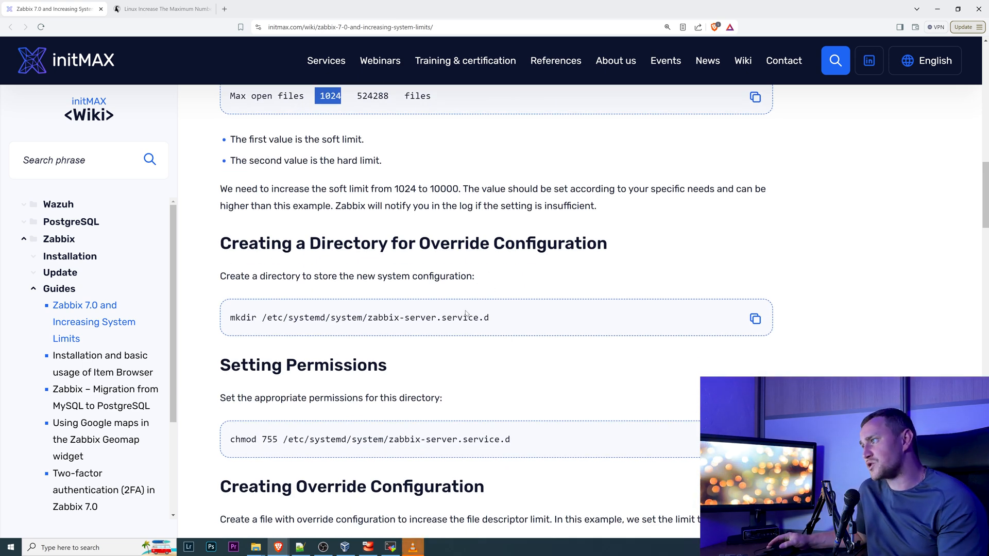
scroll("down", 3)
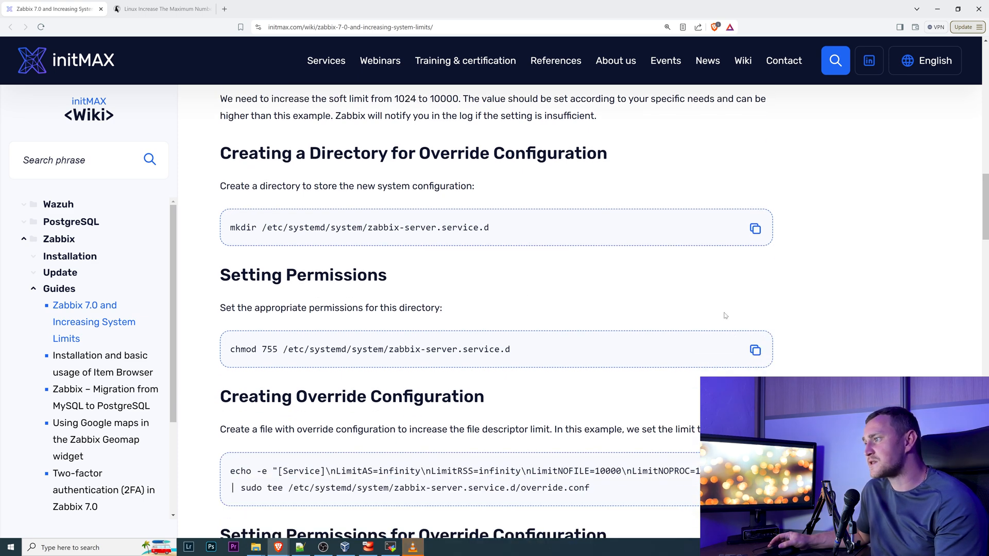
scroll("down", 3)
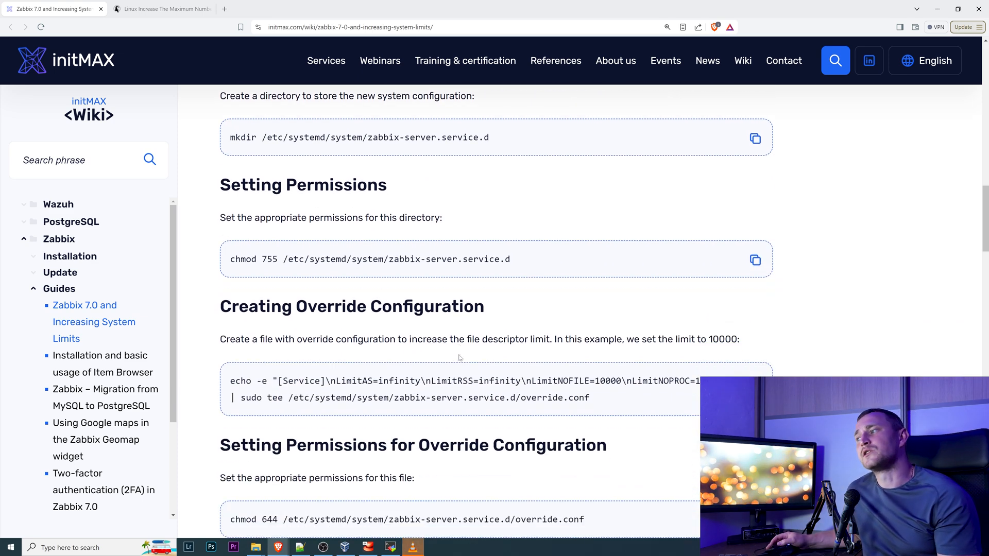
scroll("down", 3)
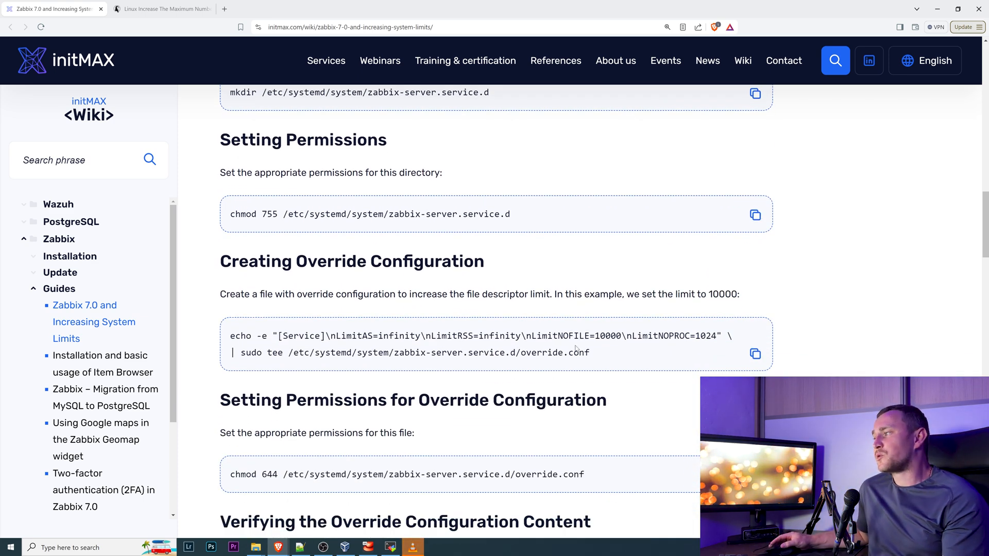
mouse_move(610, 367)
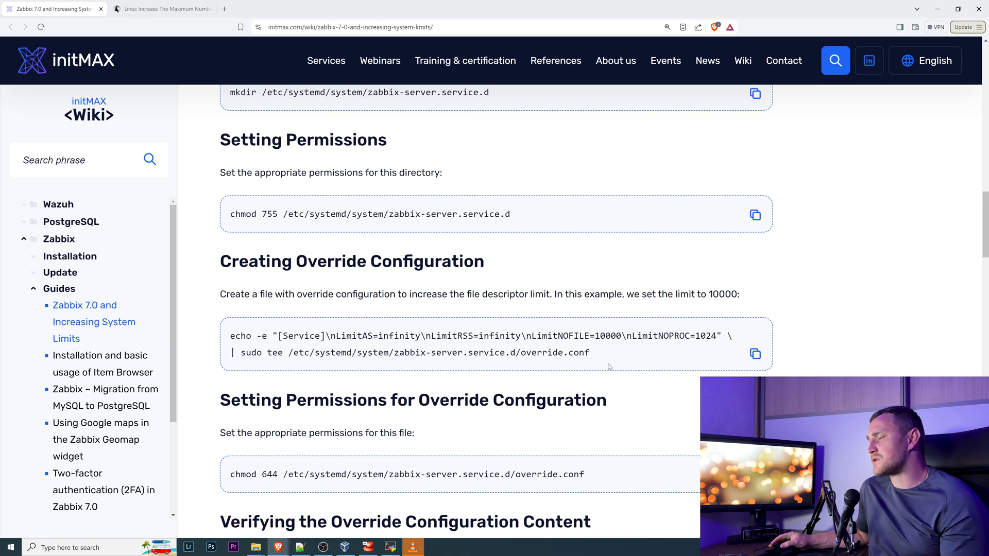
left_click_drag(235, 336, 410, 352)
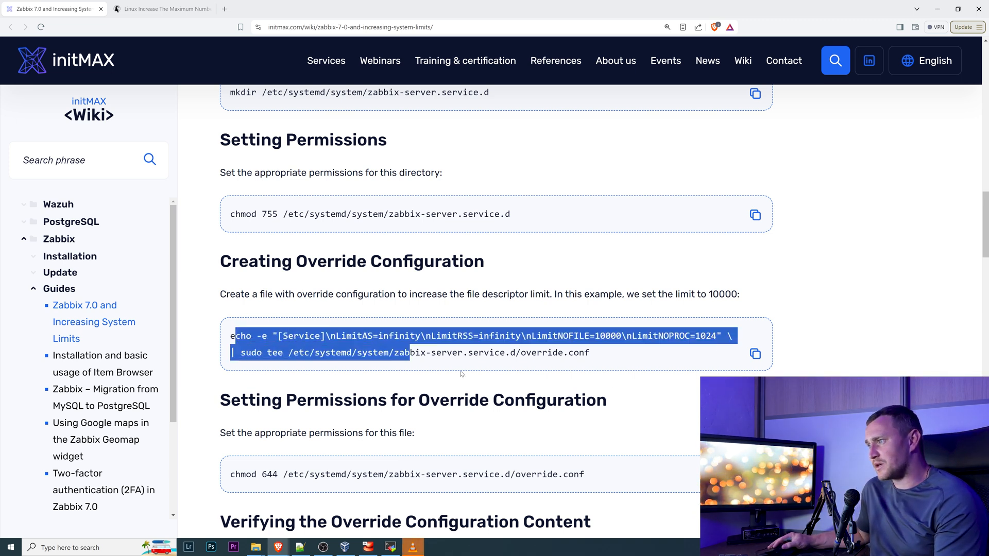
left_click(755, 354)
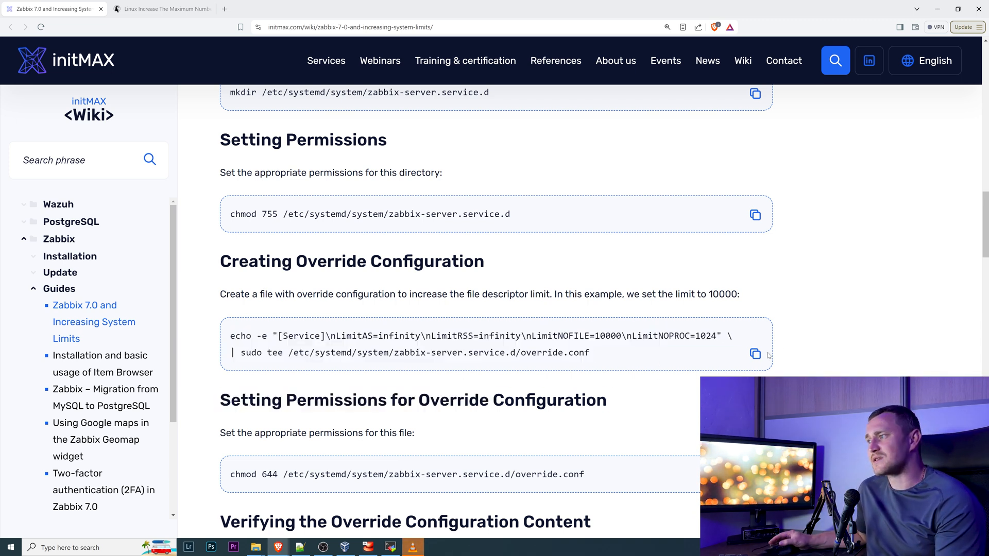
scroll("down", 3)
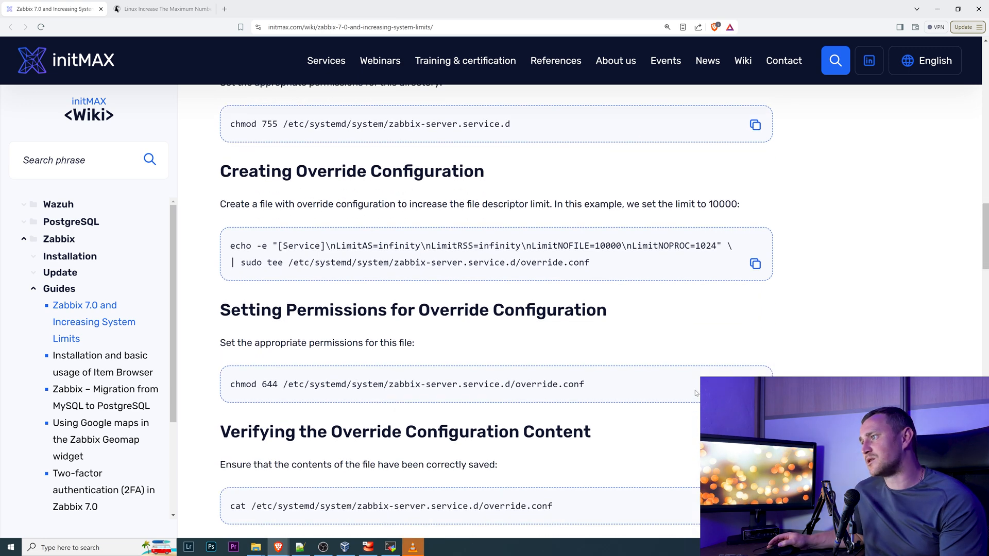
scroll("down", 3)
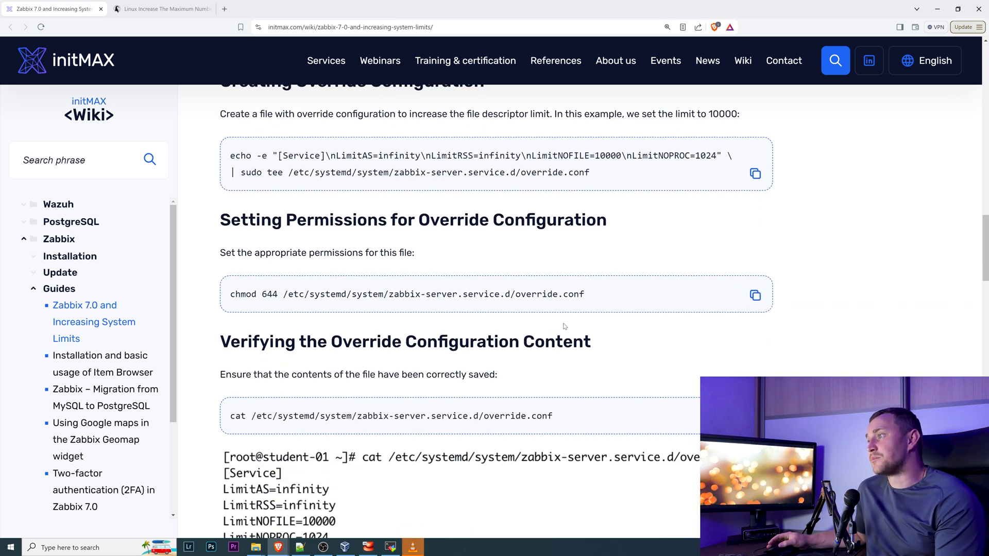
scroll("down", 3)
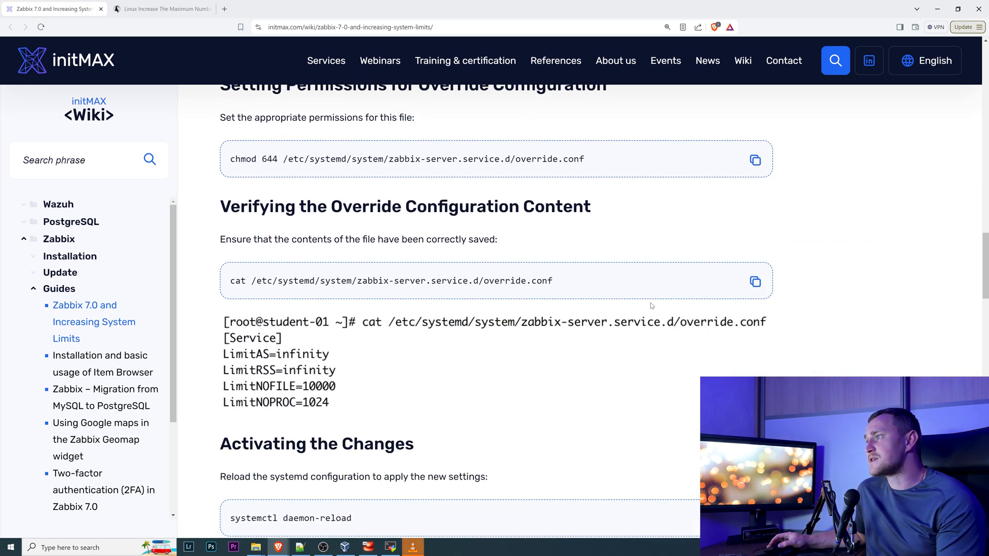
scroll("down", 3)
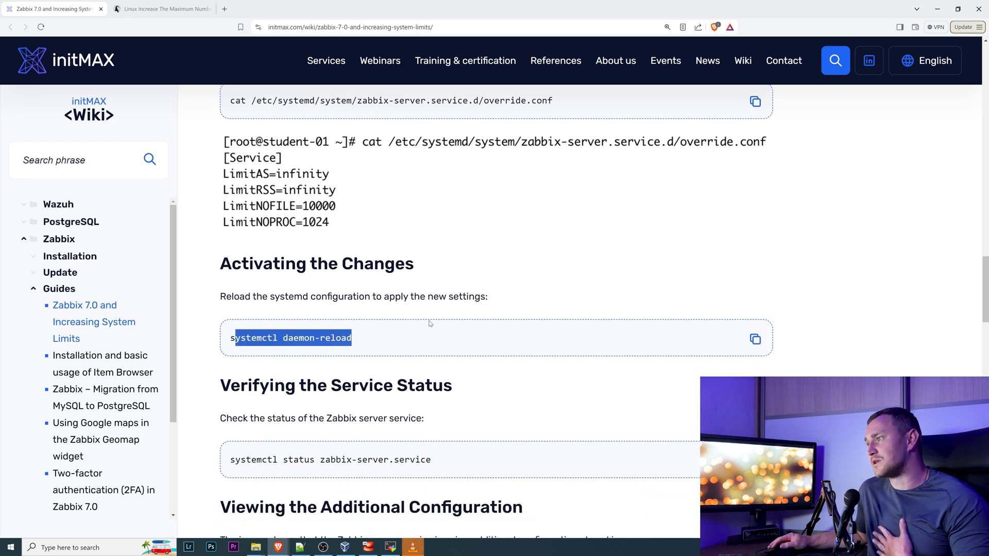
scroll("down", 3)
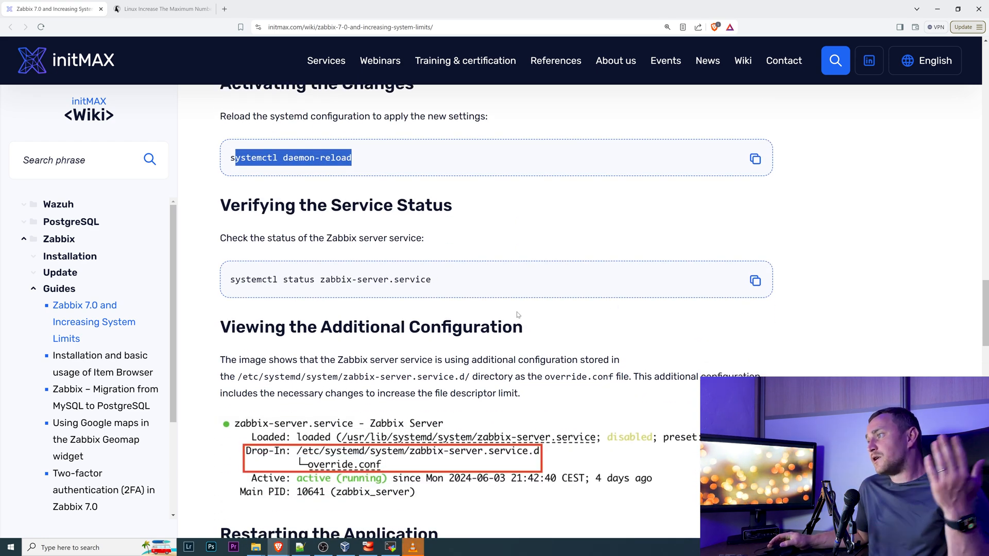
scroll("down", 3)
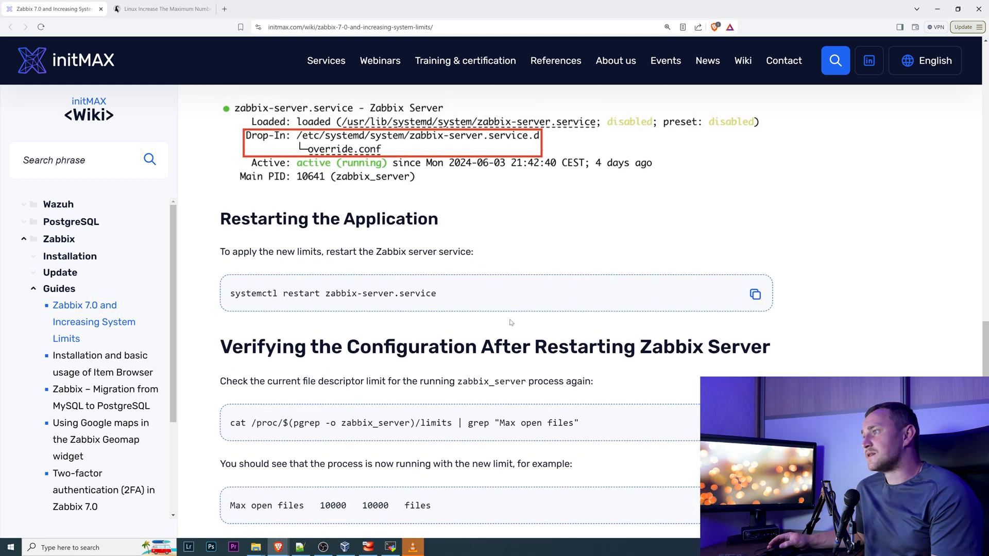
scroll("down", 3)
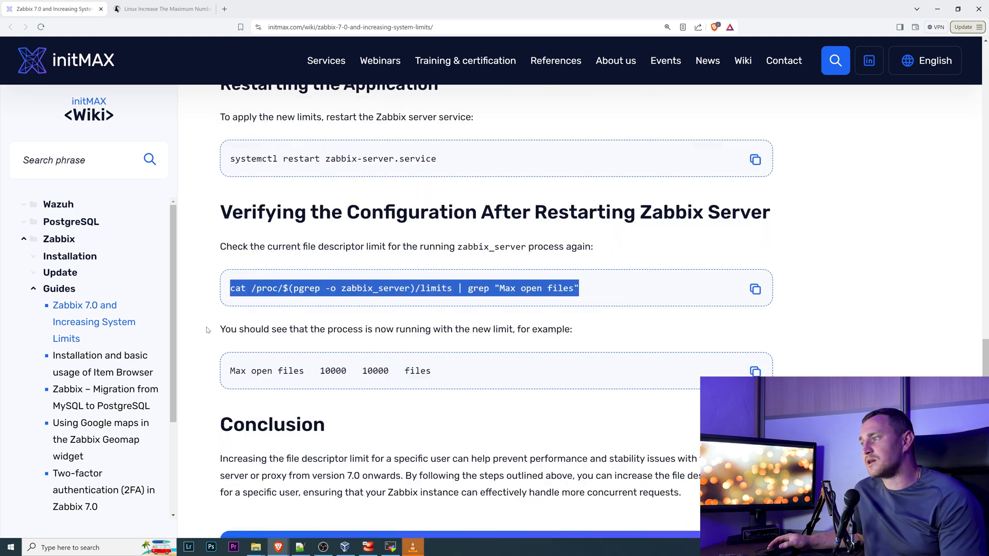
scroll("down", 3)
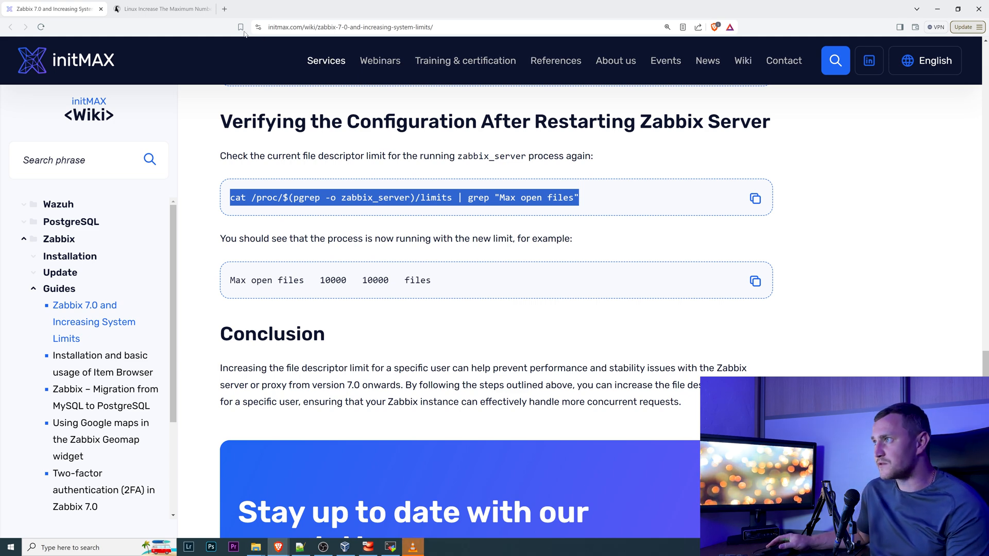
- Switch to the cyberciti.biz fs.file-max article, then bring the root terminal session forward
left_click(163, 9)
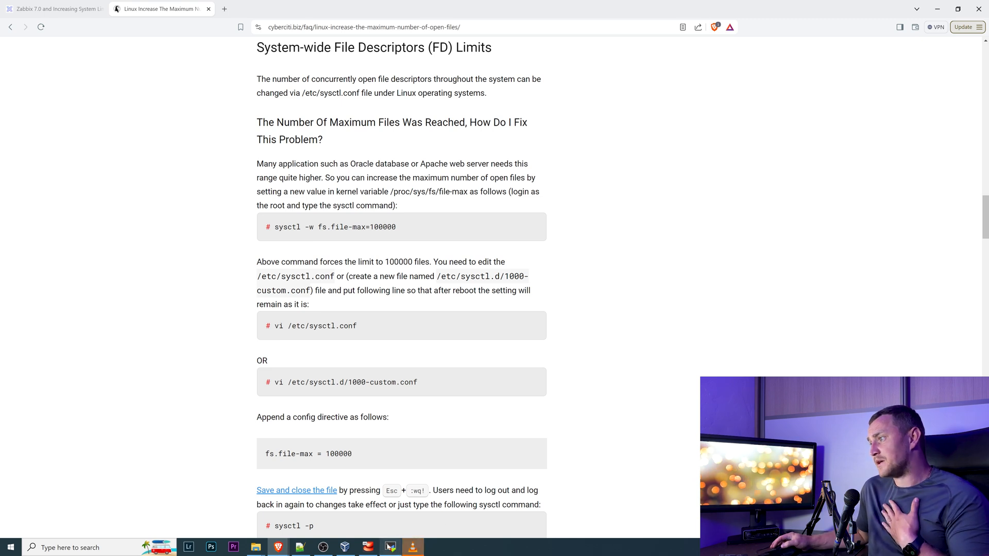
mouse_move(533, 265)
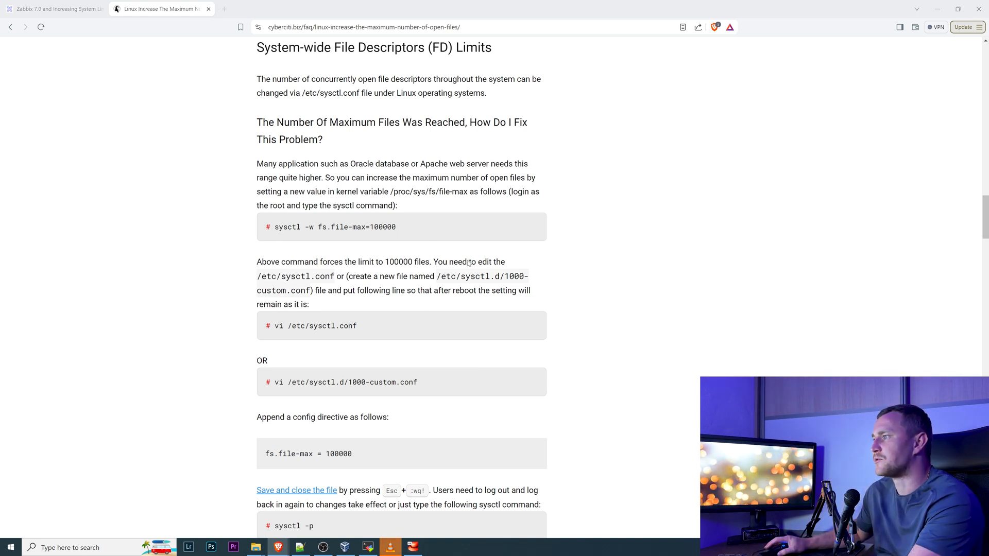
left_click(366, 546)
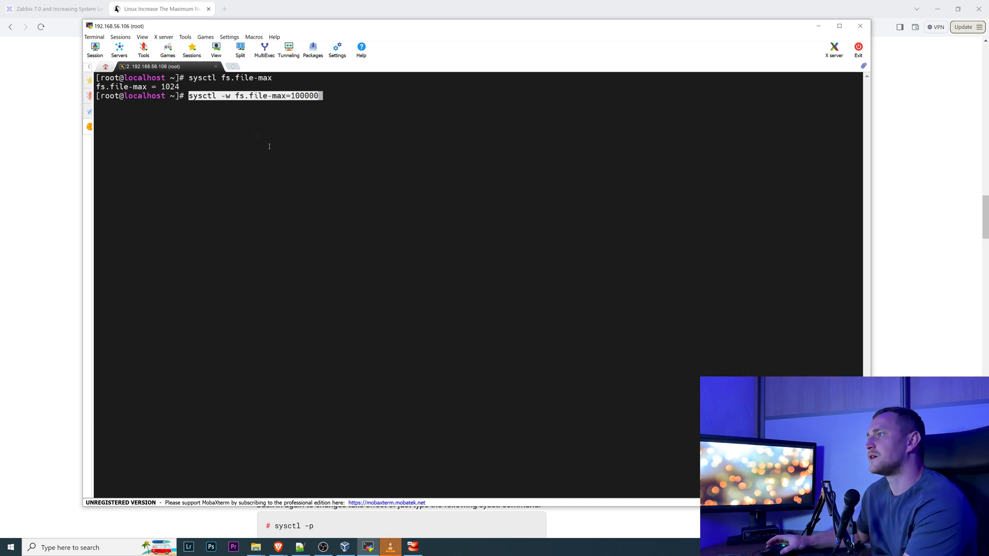
mouse_move(398, 156)
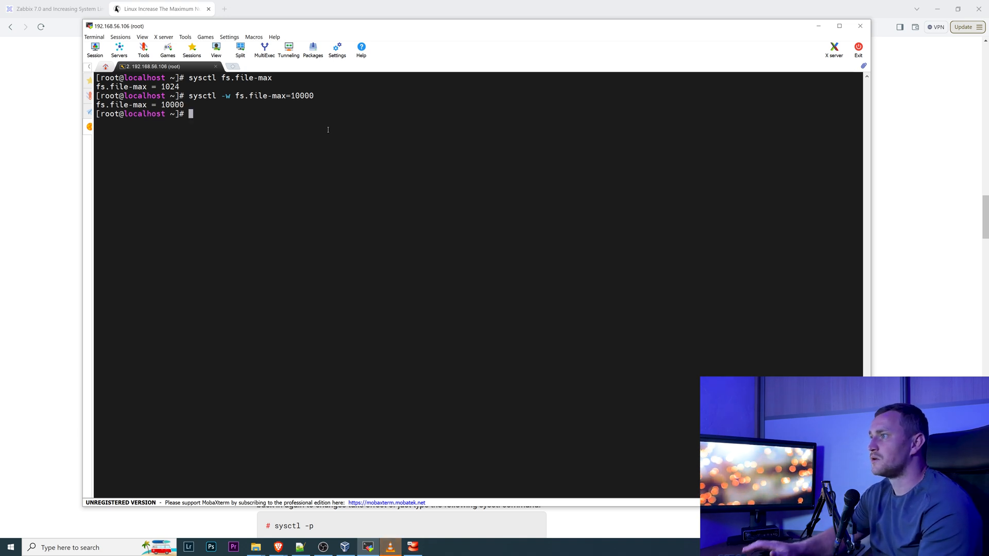
- Verify with sysctl fs.file-max that the kernel now reports 10000
type("sysctl fs.file-max")
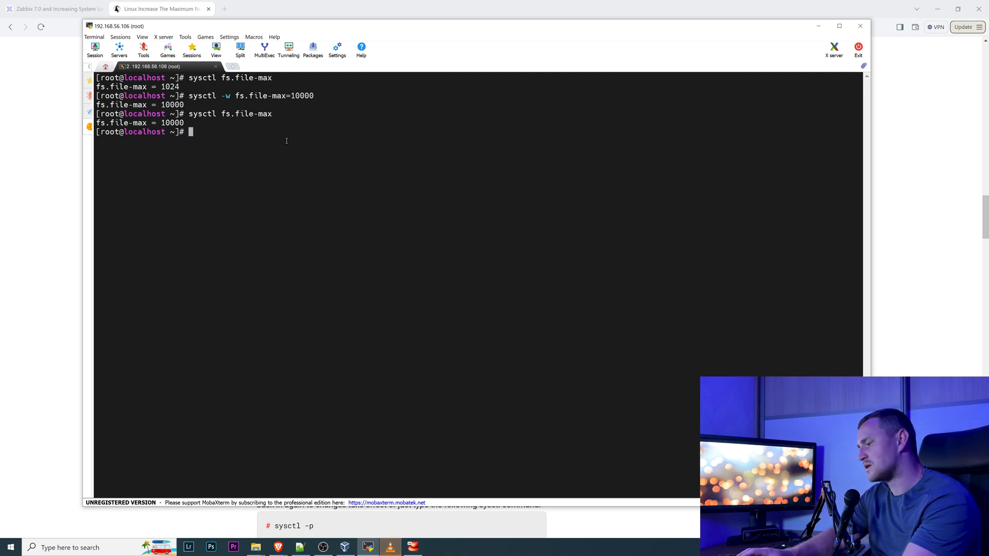
type("vi")
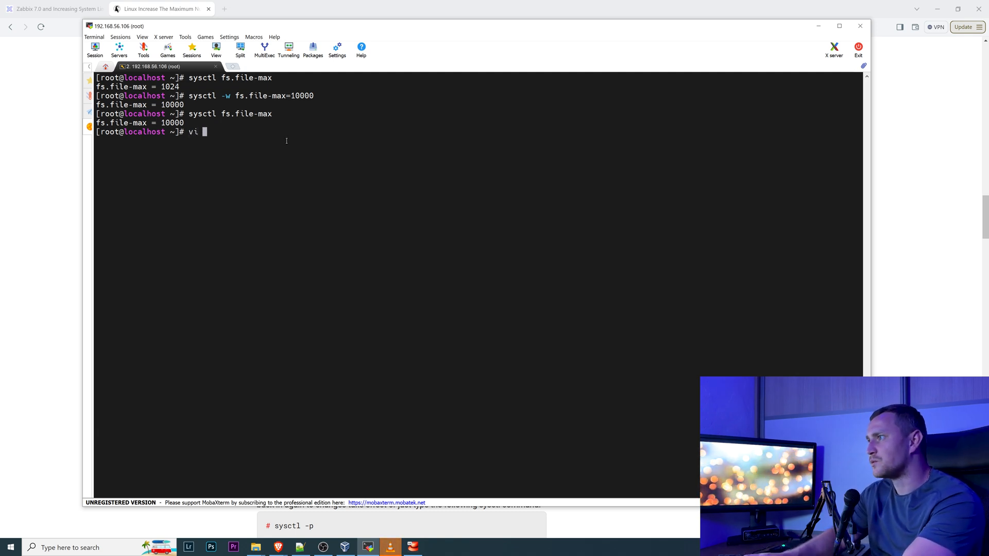
type("/etc/")
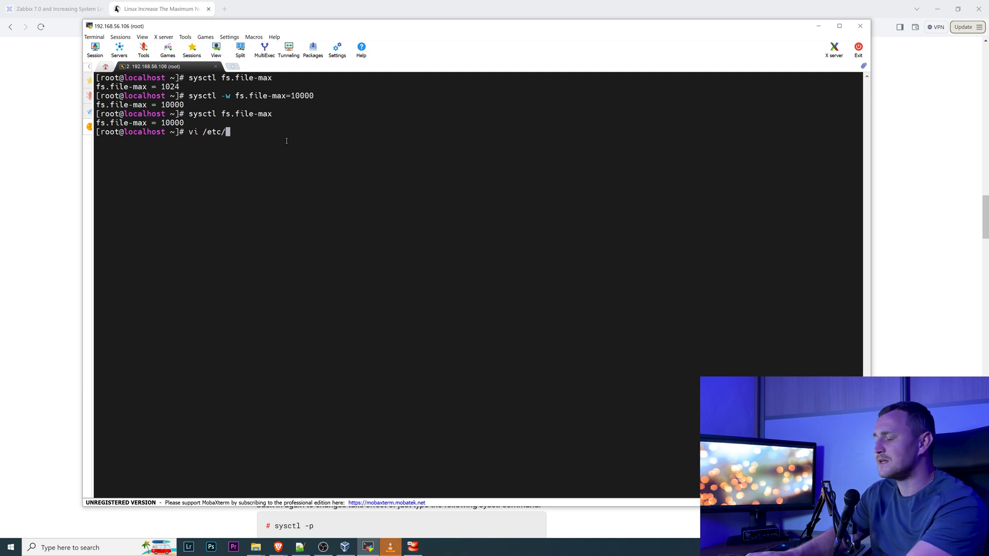
type("sysc")
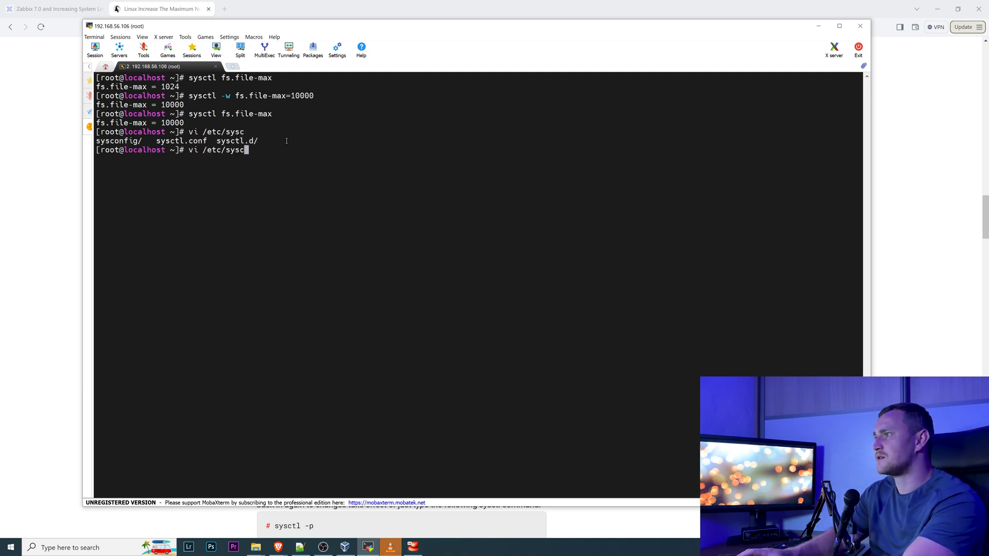
key("Enter")
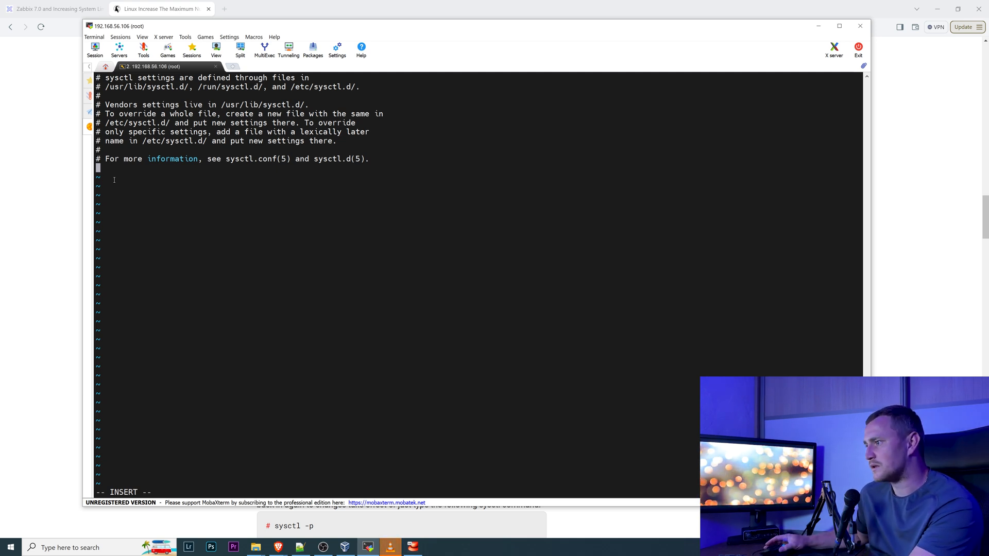
mouse_move(53, 219)
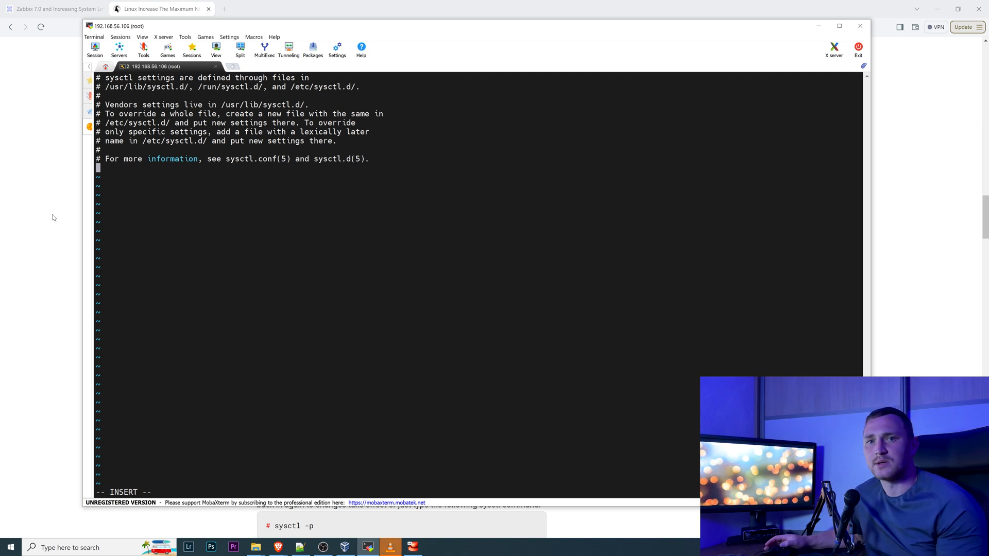
left_click(160, 10)
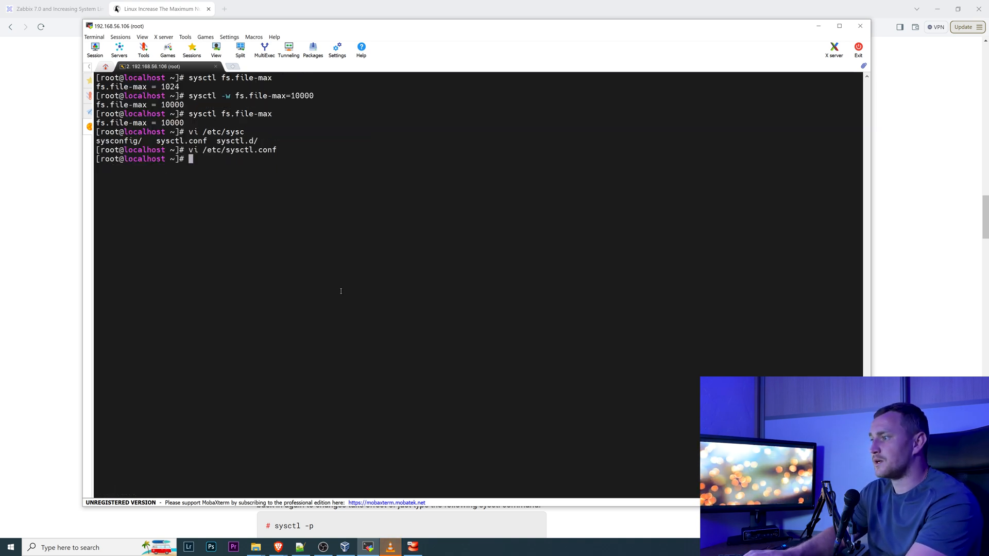
- Reload kernel parameters and systemd configuration, then confirm fs.file-max still reports 10000
type("systemctl -p")
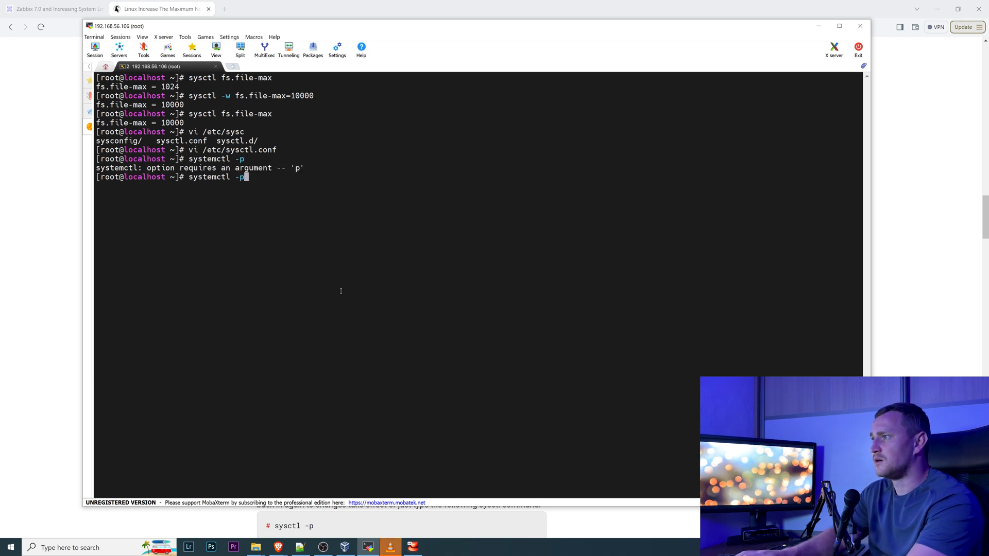
type("sysctl")
type("systemctl daemon-reload")
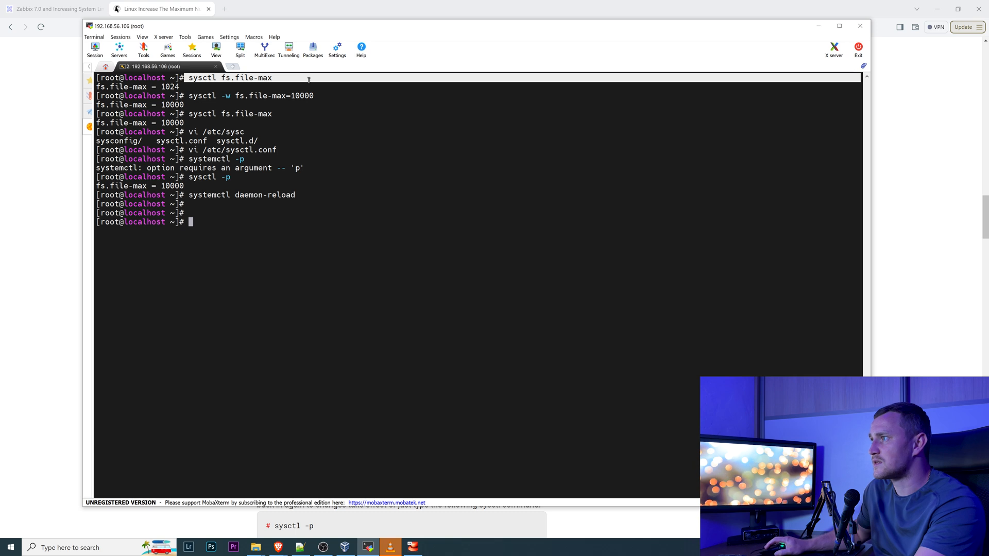
type("sysctl fs.file-max")
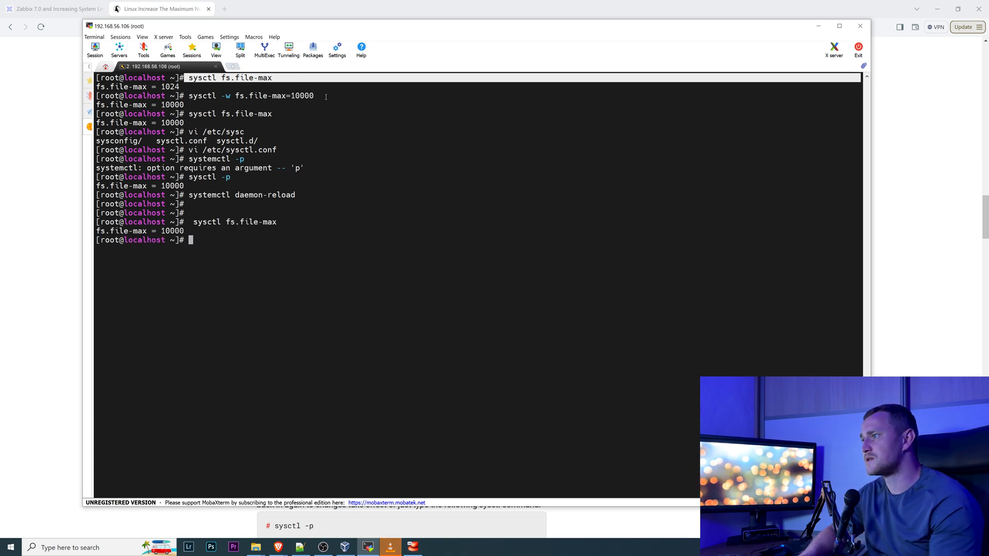